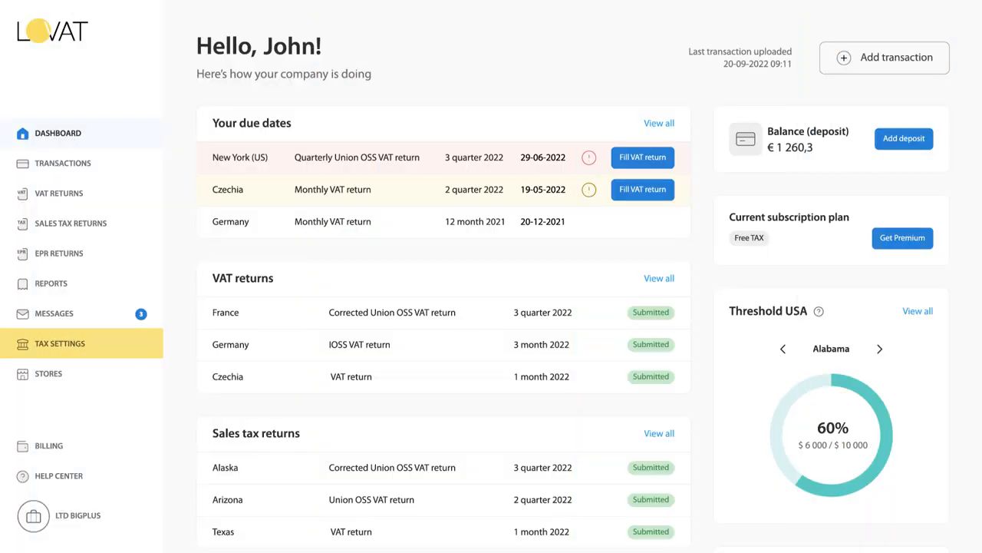
# - Open Tax Settings to view the company's VAT registrations by country
pyautogui.click(60, 343)
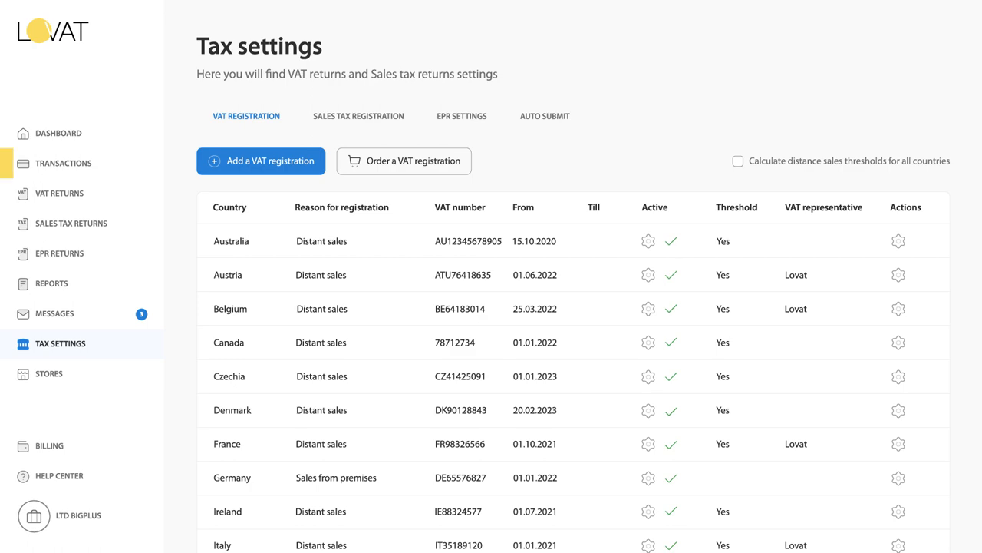
# - Open the Transactions page listing store, country, currency and tax amounts
pyautogui.click(65, 162)
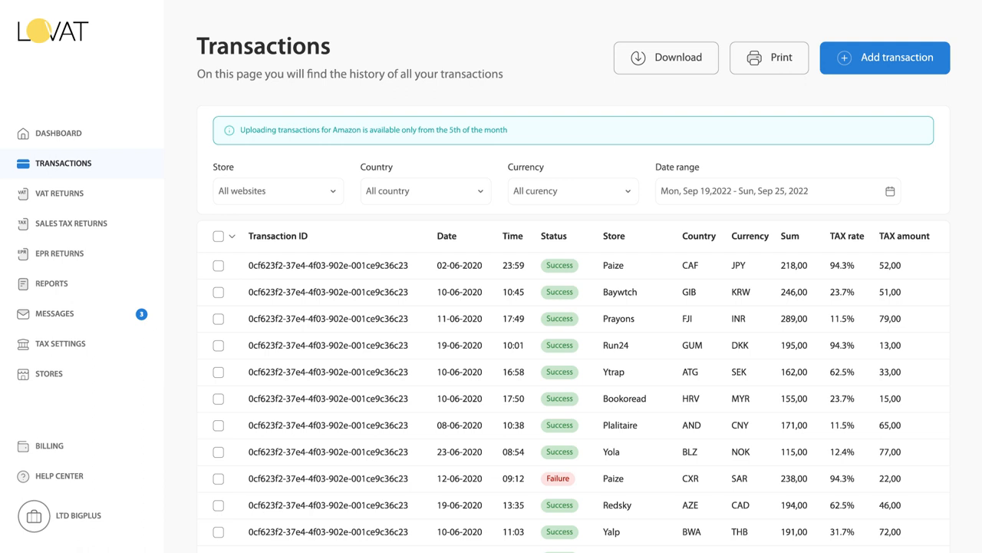
pyautogui.moveTo(59, 193)
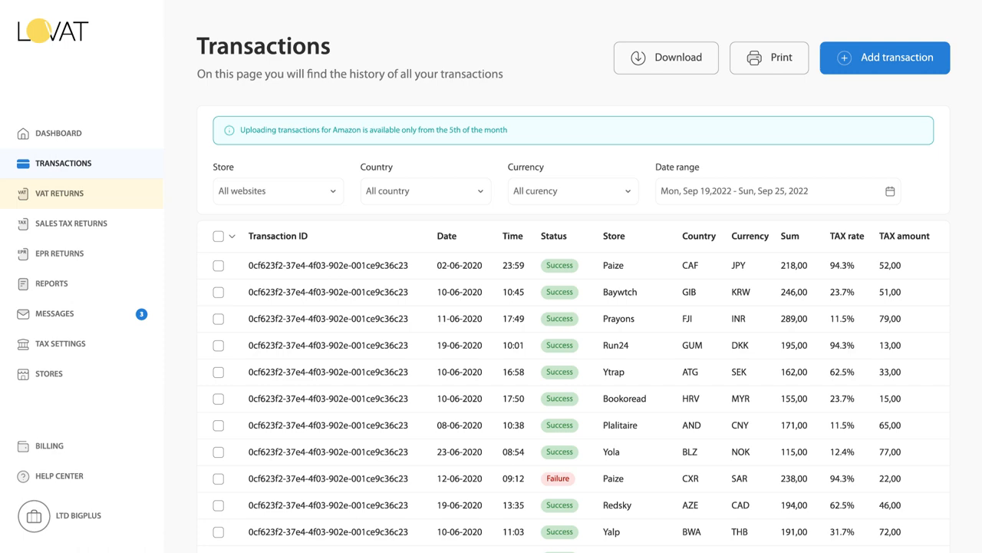
# - Start a VAT return for Germany, Sales from premises, 1 quarter 2023, and continue to output VAT
pyautogui.click(59, 193)
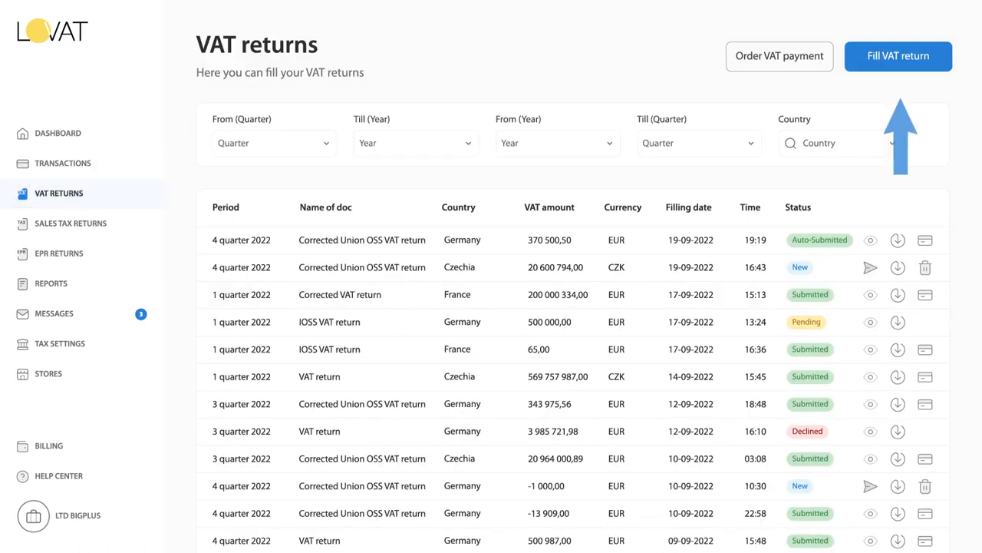
pyautogui.click(898, 55)
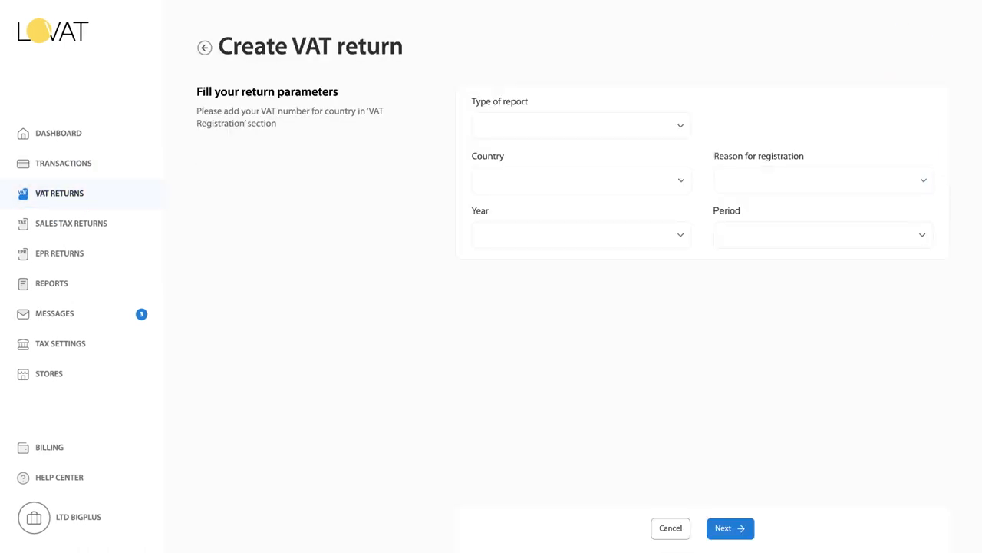
pyautogui.click(580, 126)
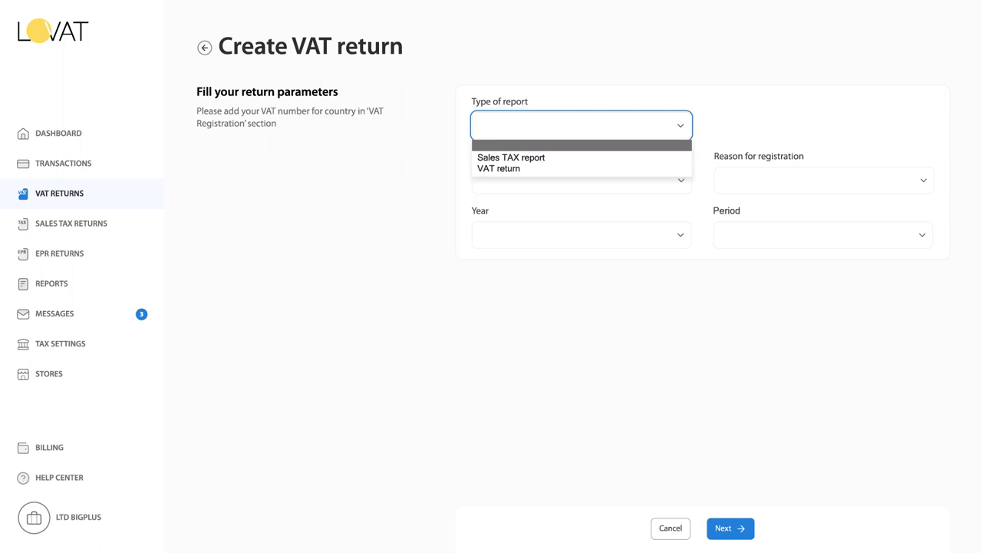
pyautogui.click(499, 168)
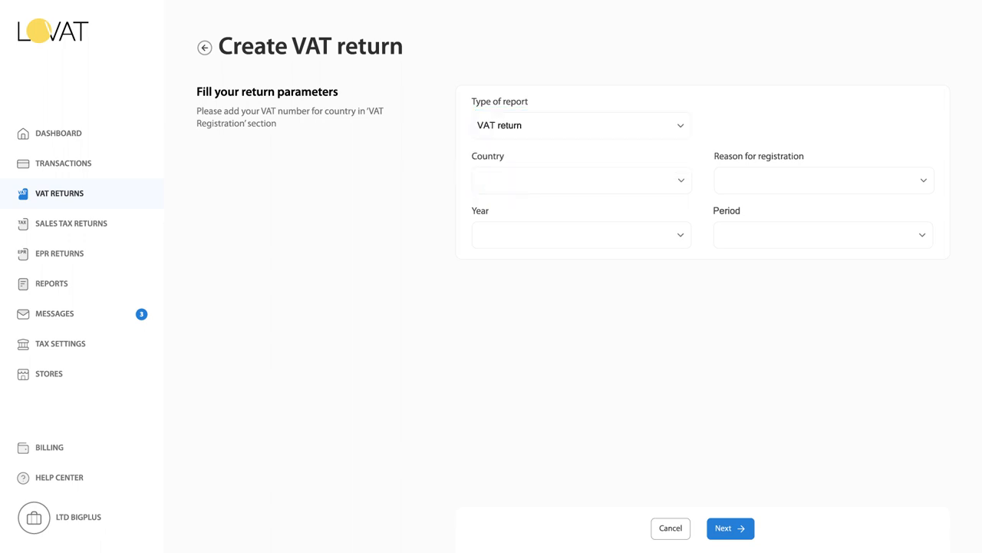
pyautogui.click(822, 180)
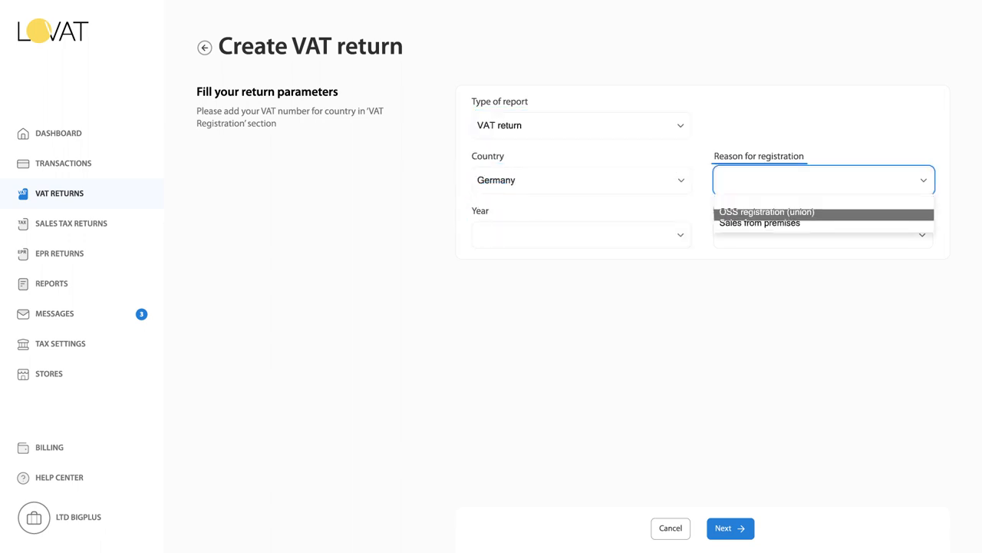
pyautogui.click(760, 223)
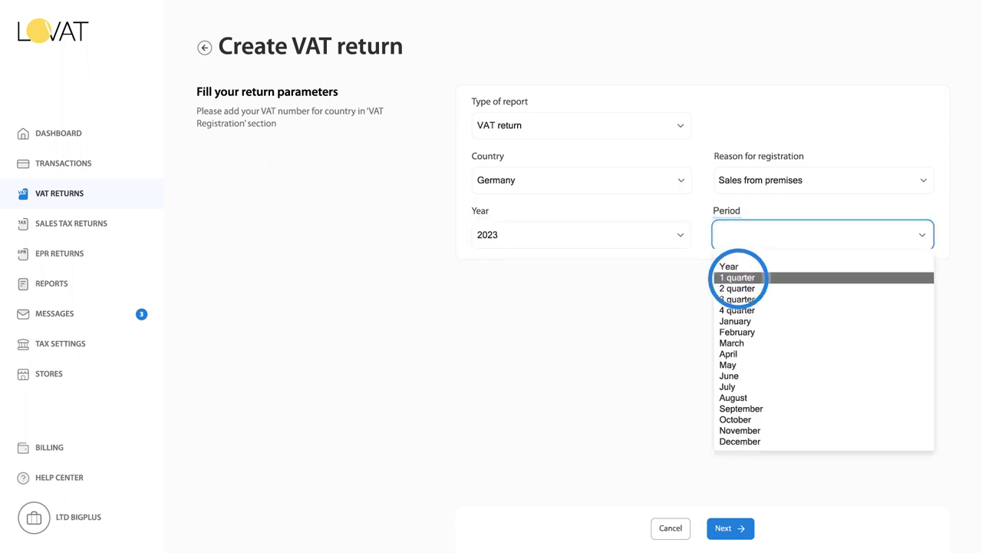
pyautogui.click(737, 277)
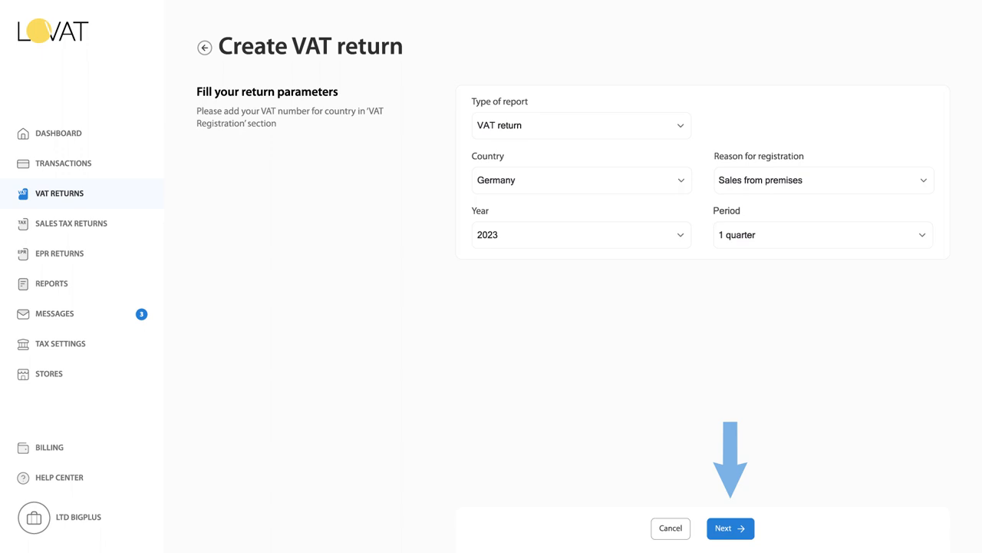
pyautogui.click(730, 527)
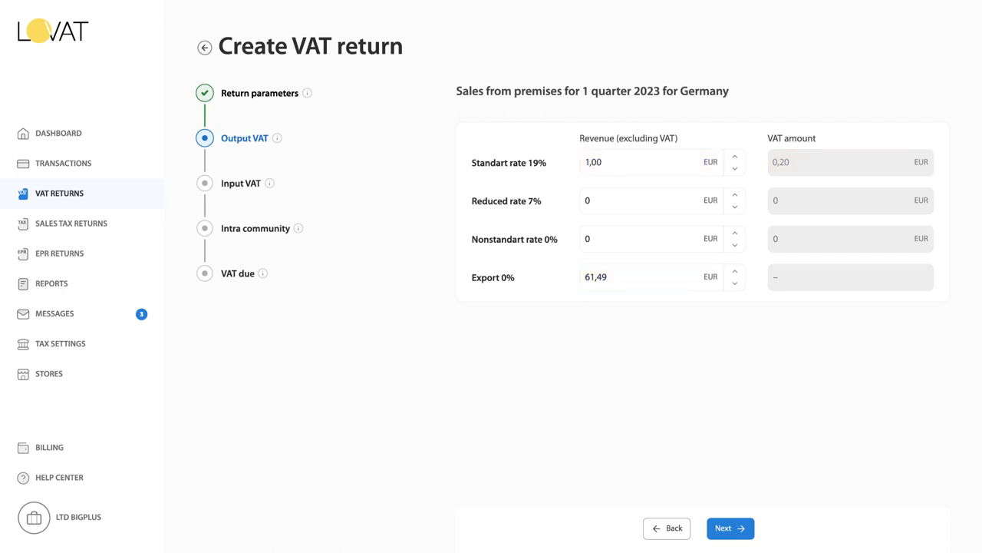
# - Enter 847,00 EUR as Standart rate 19% revenue and continue to input VAT
pyautogui.write('847,00')
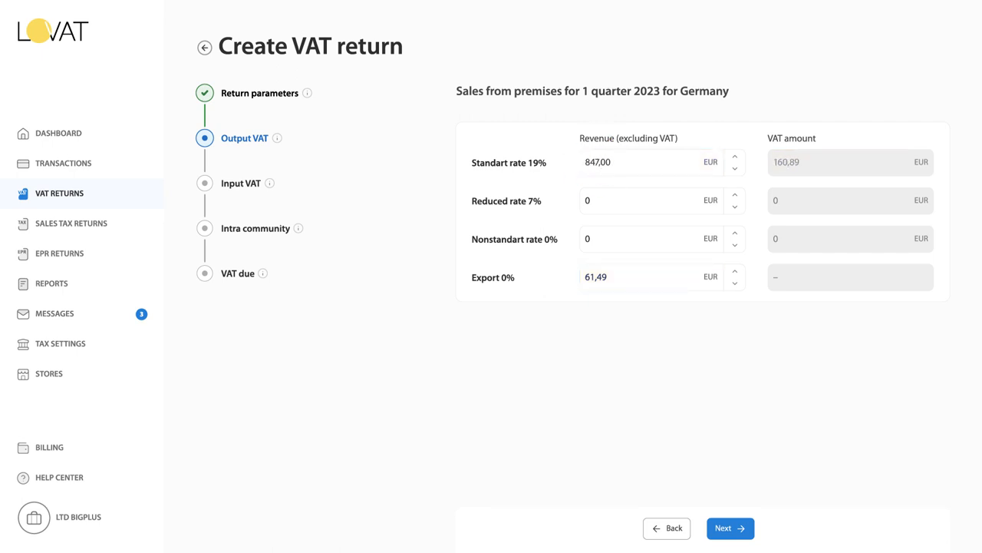
pyautogui.click(729, 529)
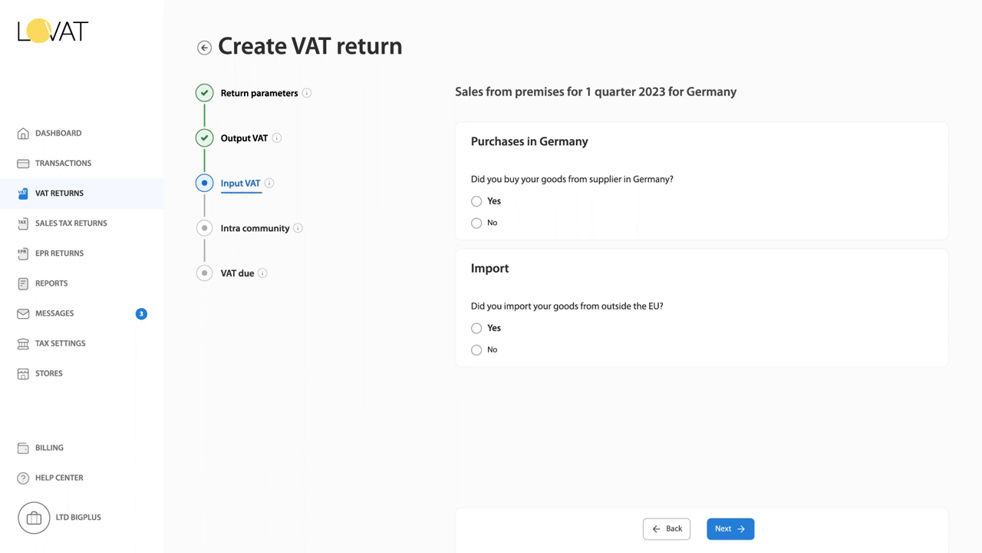
# - Declare a 345,00 EUR purchase from German suppliers and continue to intra community
pyautogui.click(477, 200)
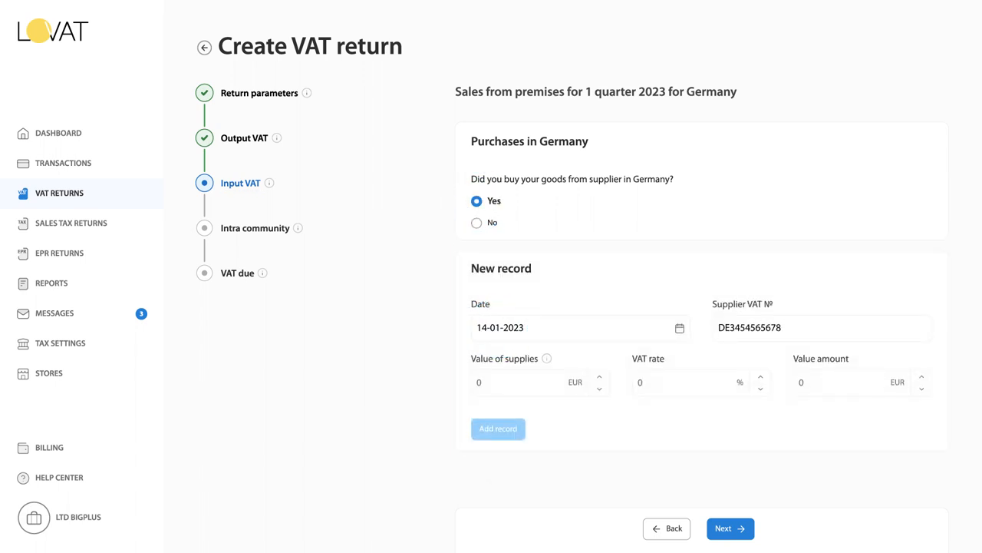
pyautogui.write('345,00')
pyautogui.write('20')
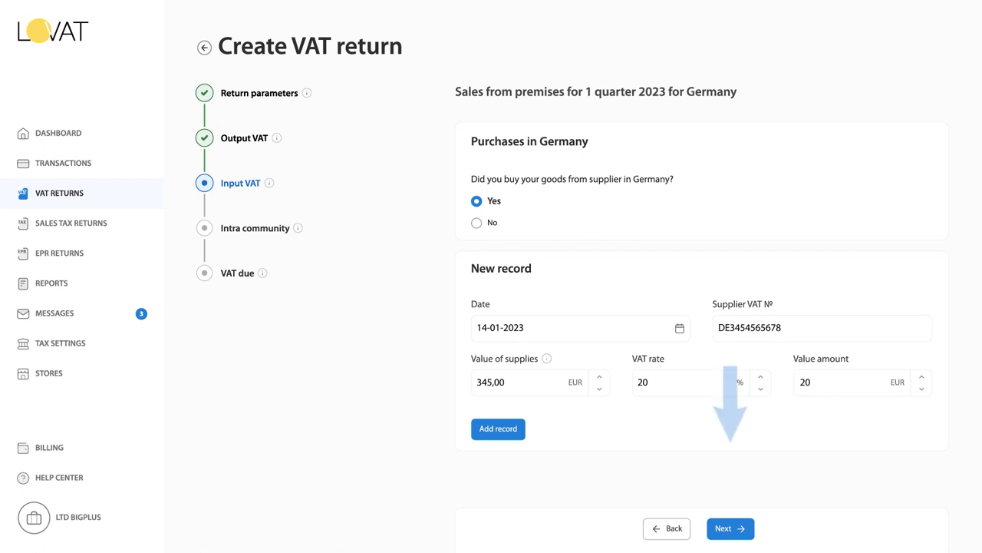
pyautogui.click(729, 528)
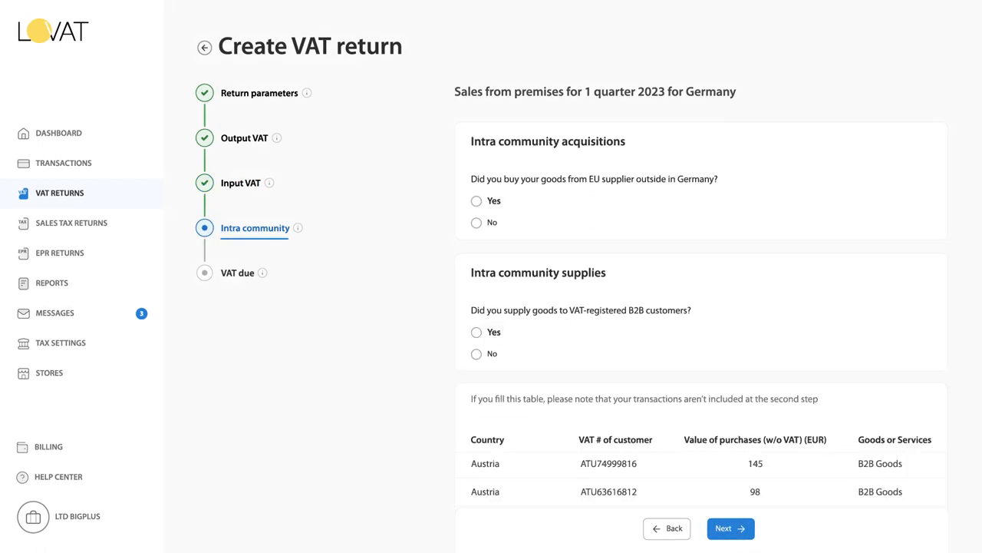
# - Declare intra-community acquisitions, keep the sales list report ordered, and continue to the summary
pyautogui.click(476, 201)
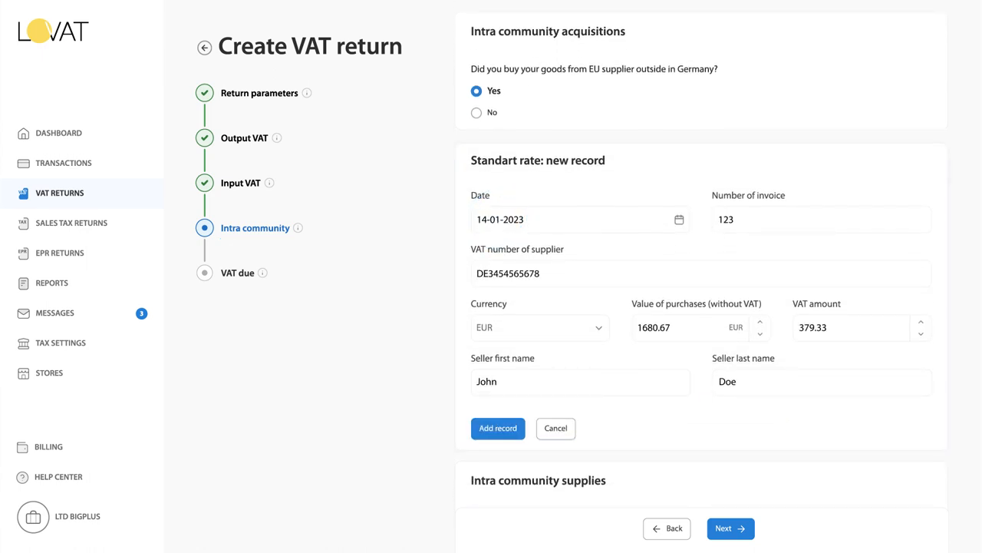
pyautogui.scroll(-3)
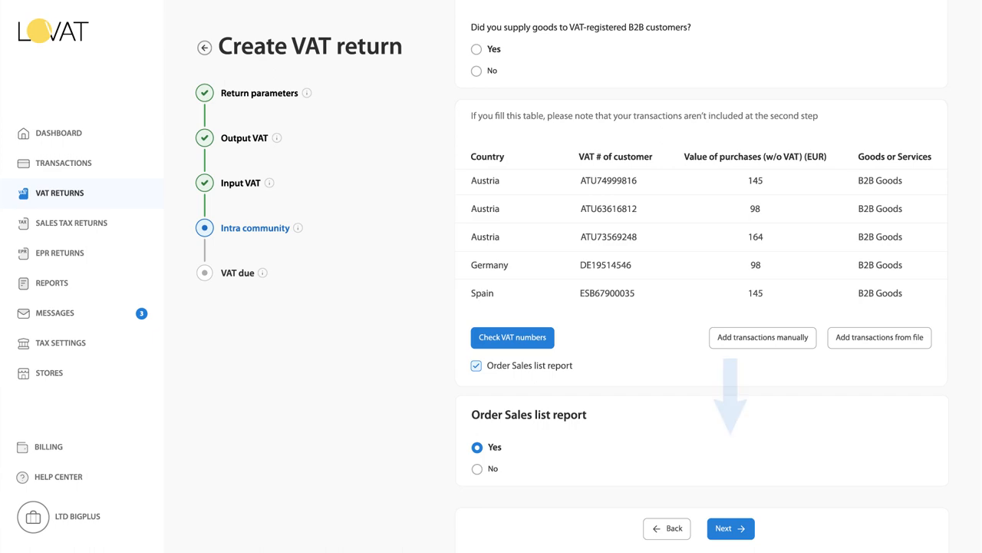
pyautogui.click(730, 528)
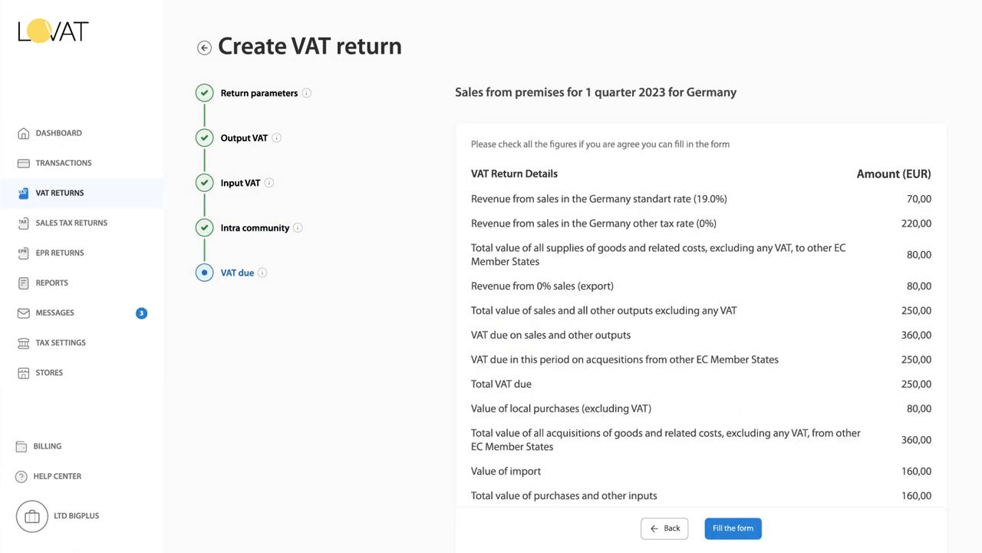
# - Send the new 1 quarter 2023 return and accept the legal declaration
pyautogui.scroll(-3)
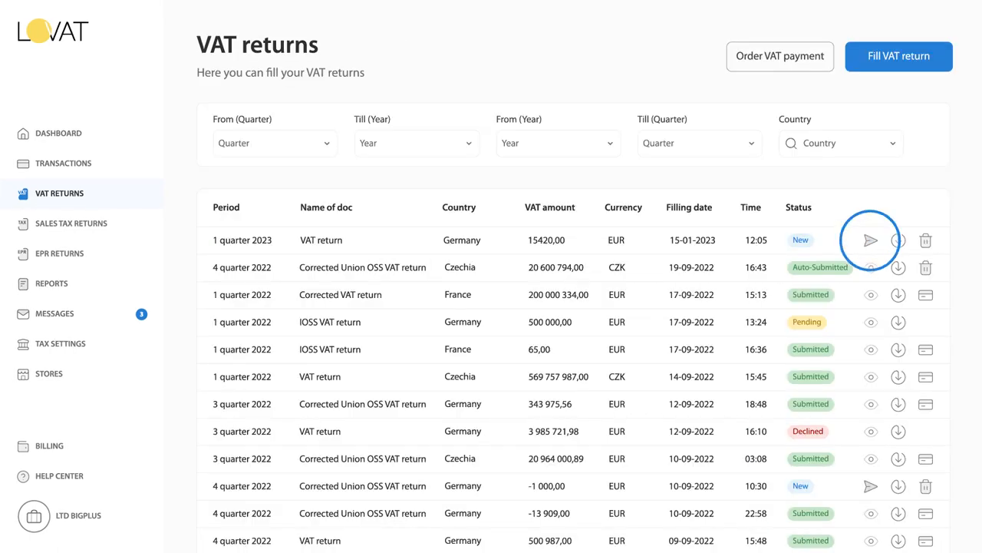
pyautogui.click(871, 239)
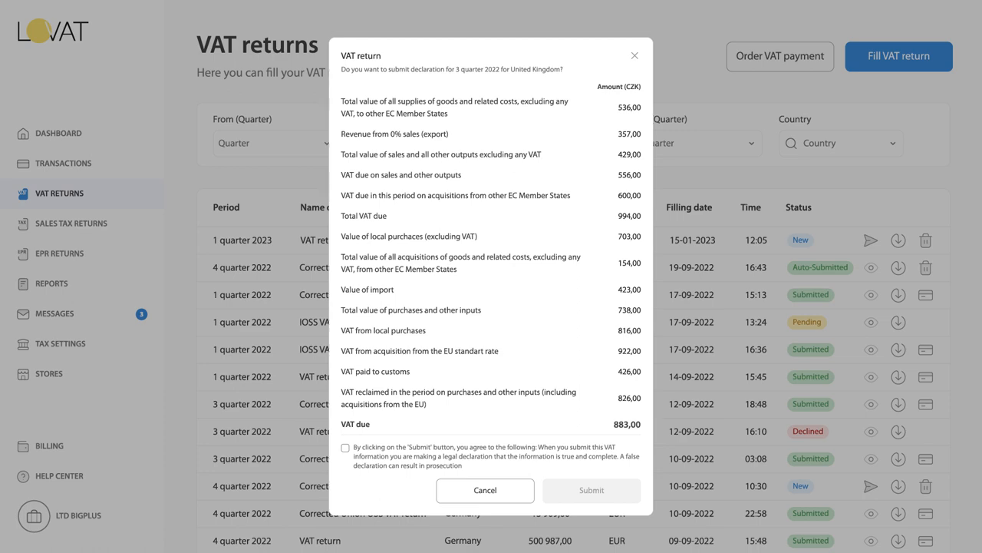
pyautogui.click(345, 448)
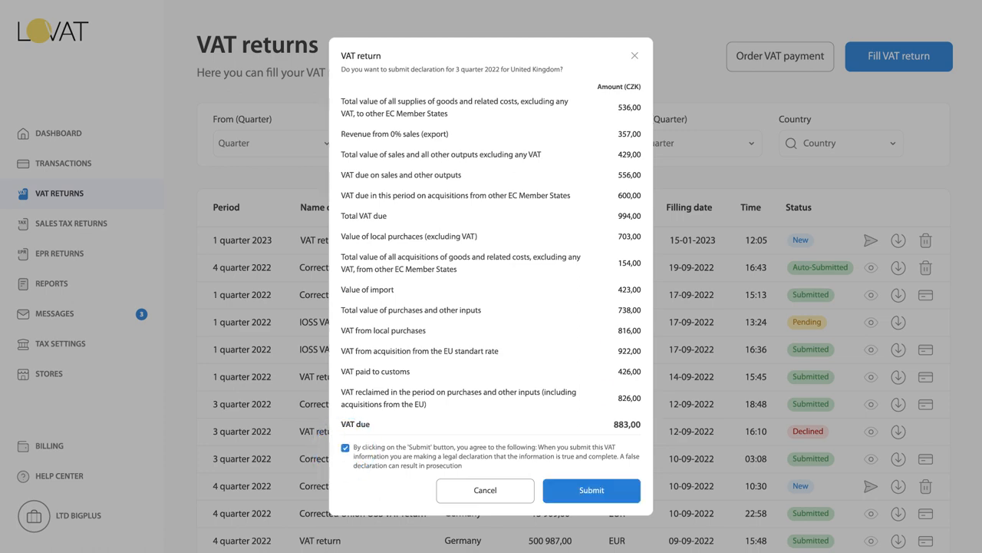